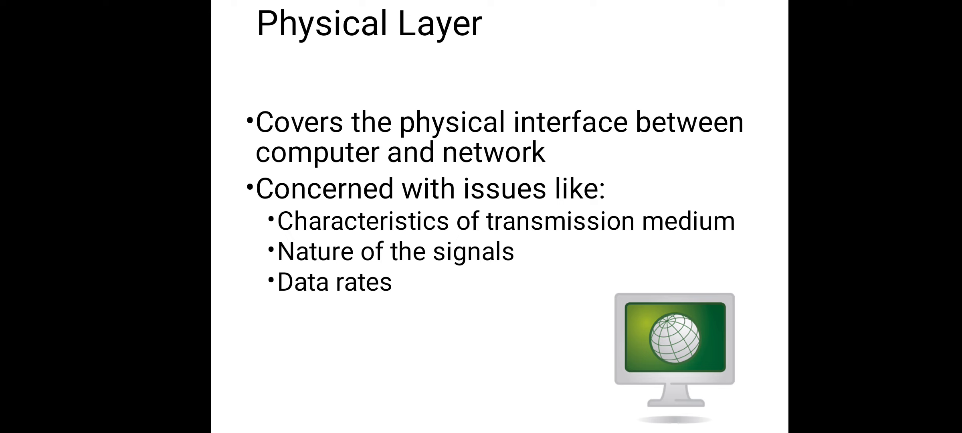
- Advance to the TCP/IP Example slide showing the Wireshark packet capture listing
key(Right)
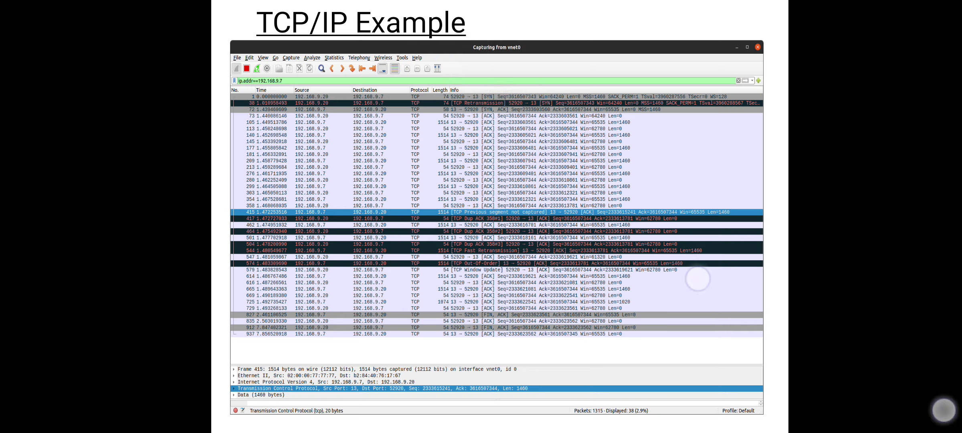